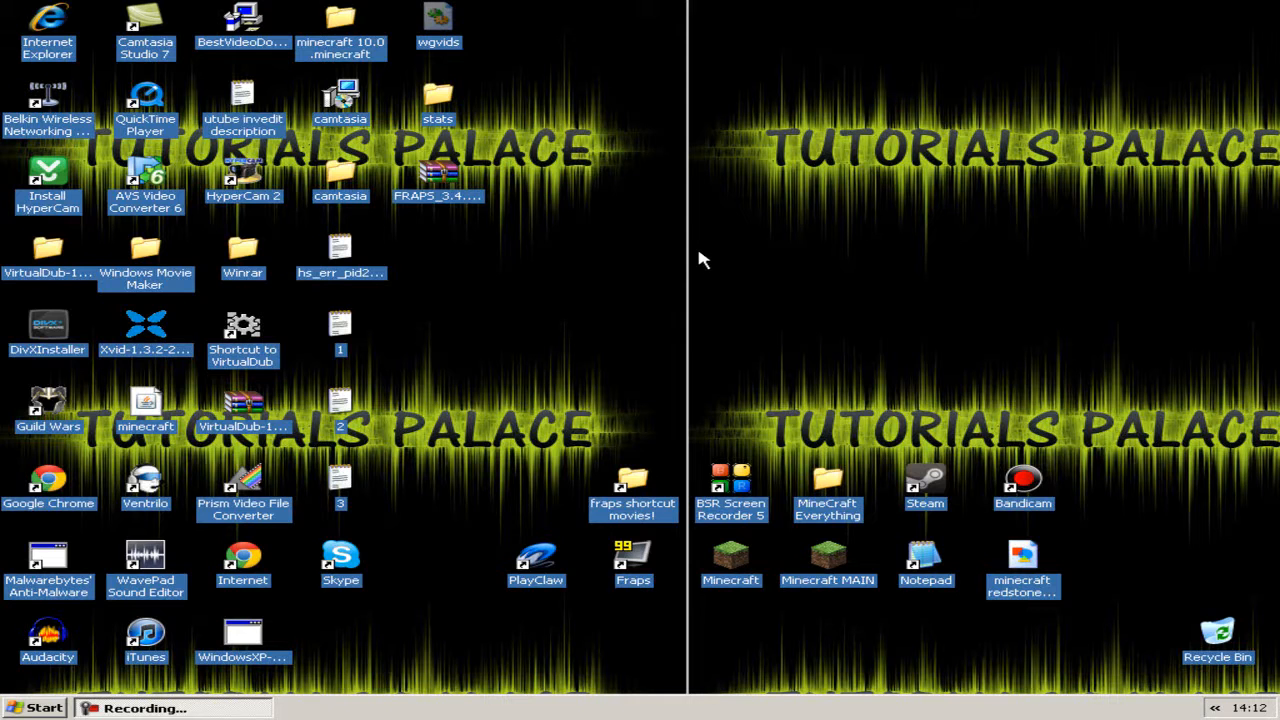
{"action": "mouse_move", "coordinate": [716, 240]}
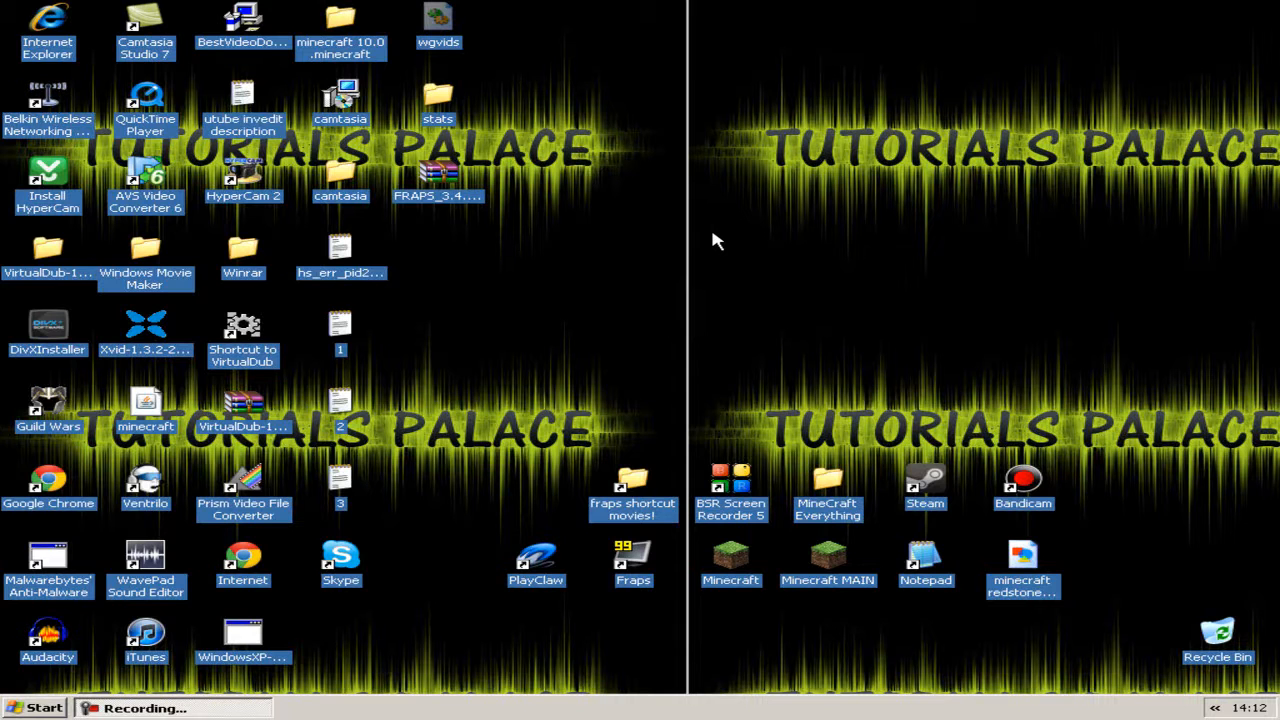
{"action": "mouse_move", "coordinate": [742, 300]}
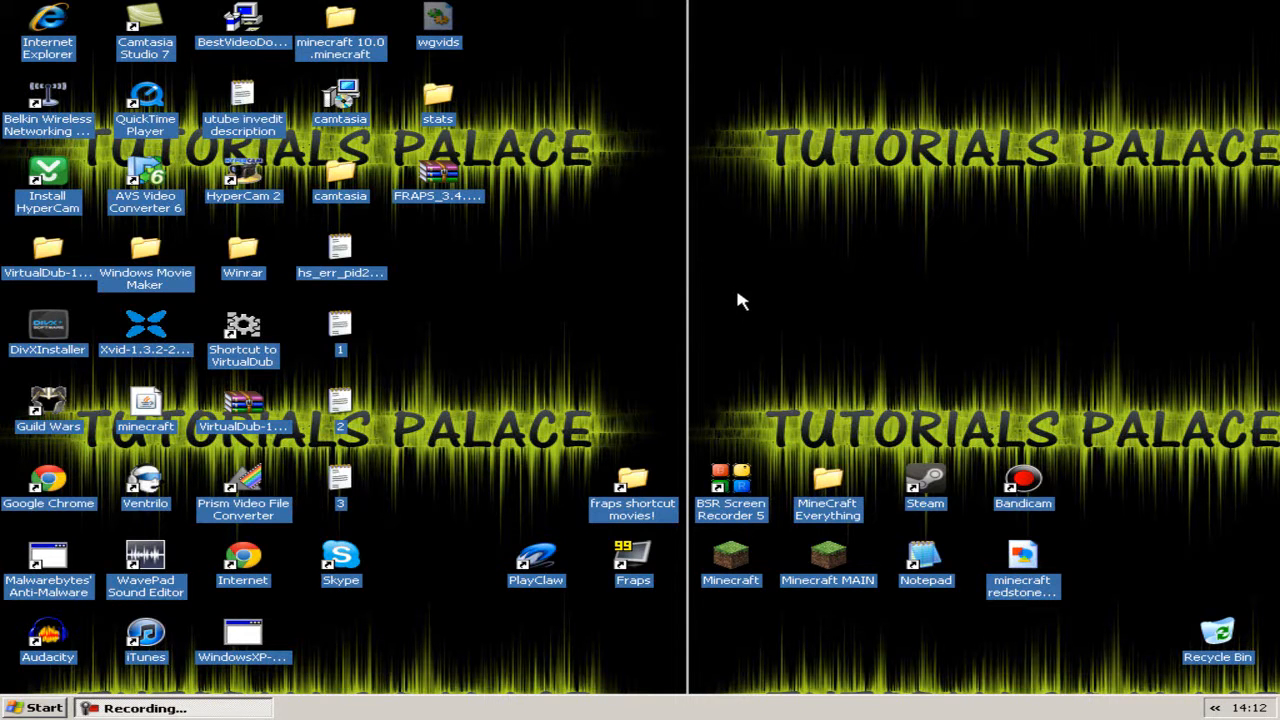
{"action": "mouse_move", "coordinate": [750, 292]}
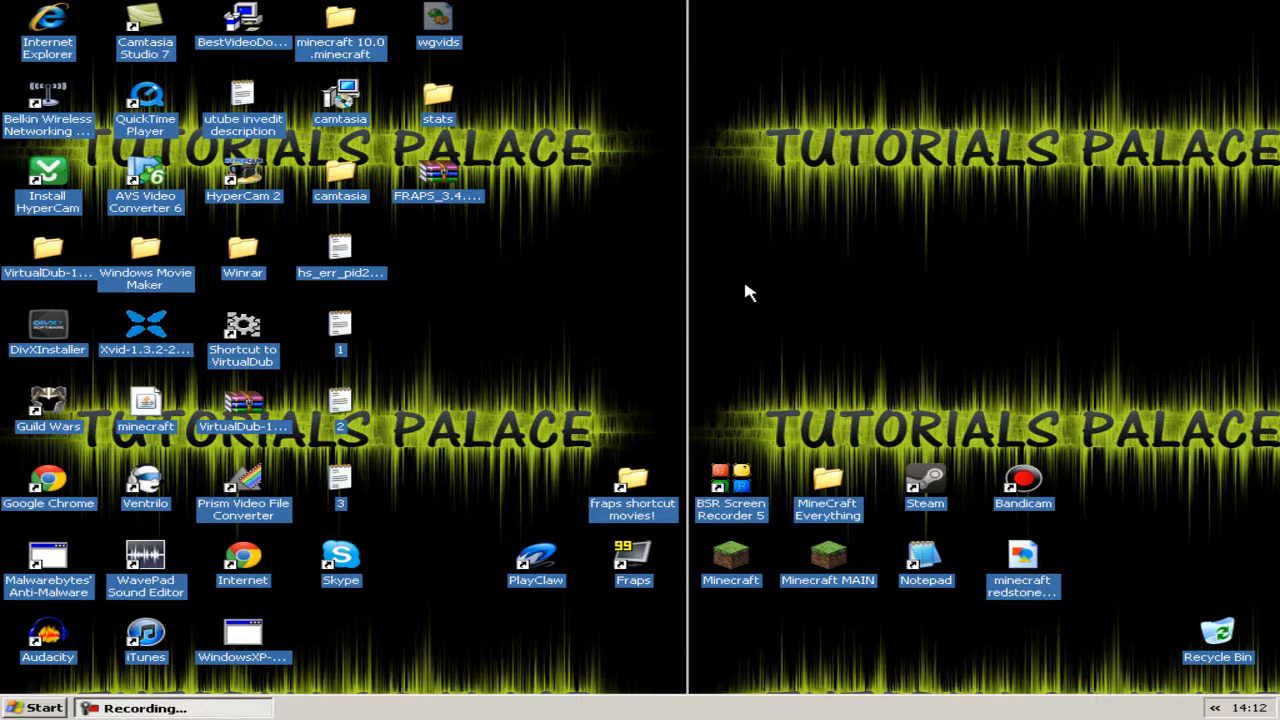
{"action": "mouse_move", "coordinate": [860, 528]}
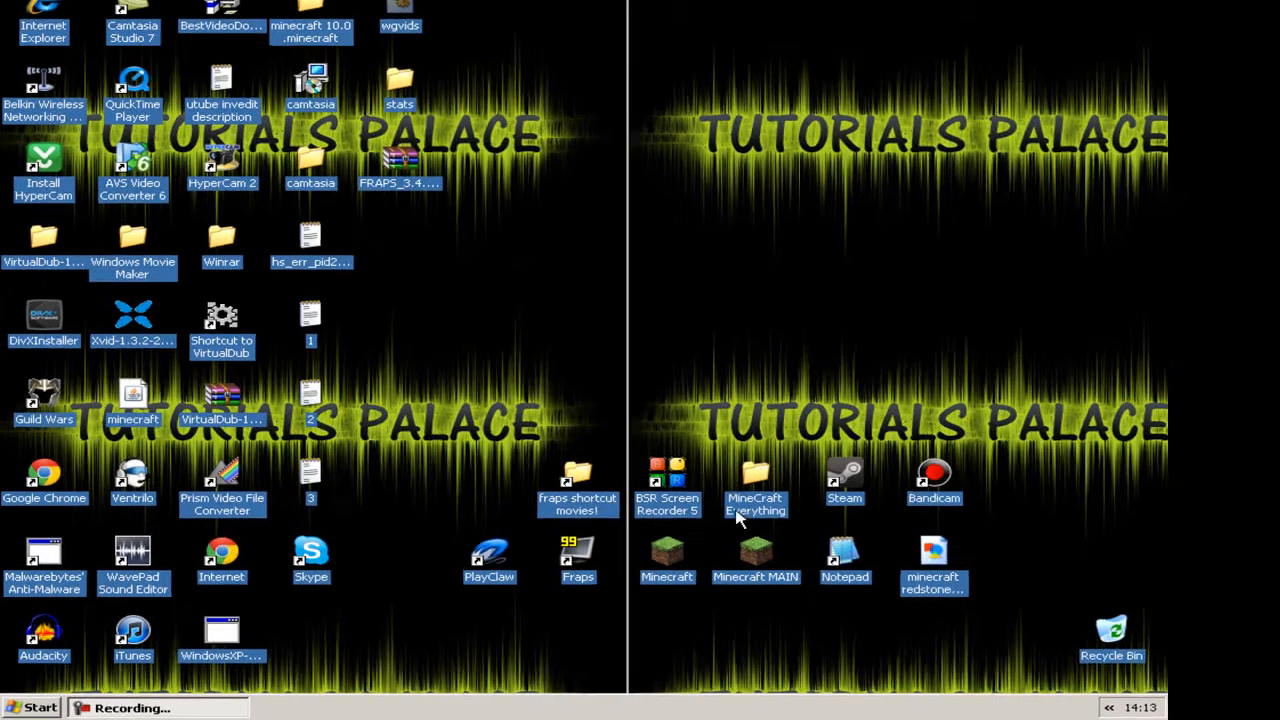
- Open the desktop 'MineCraft Recorders' folder listing BSR Screen Recorder 5, Bandicam, PlayClaw and Fraps shortcuts
{"action": "double_click", "coordinate": [756, 482]}
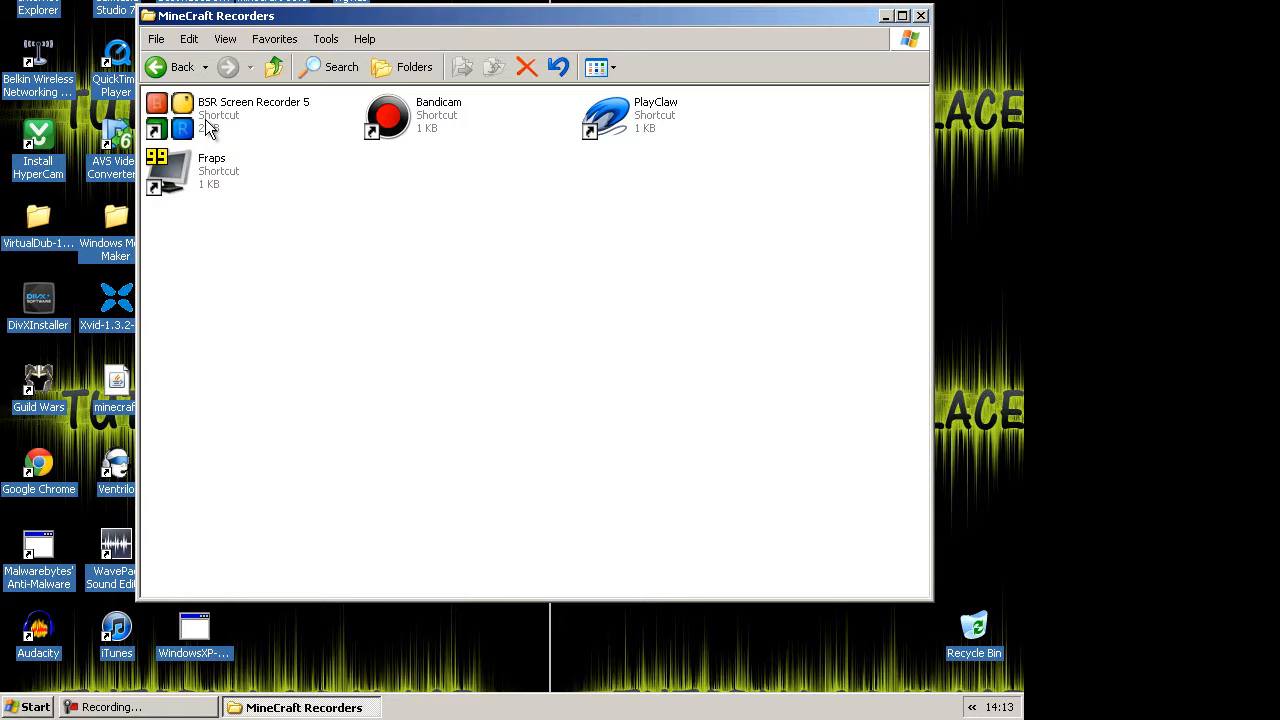
{"action": "left_click", "coordinate": [30, 708]}
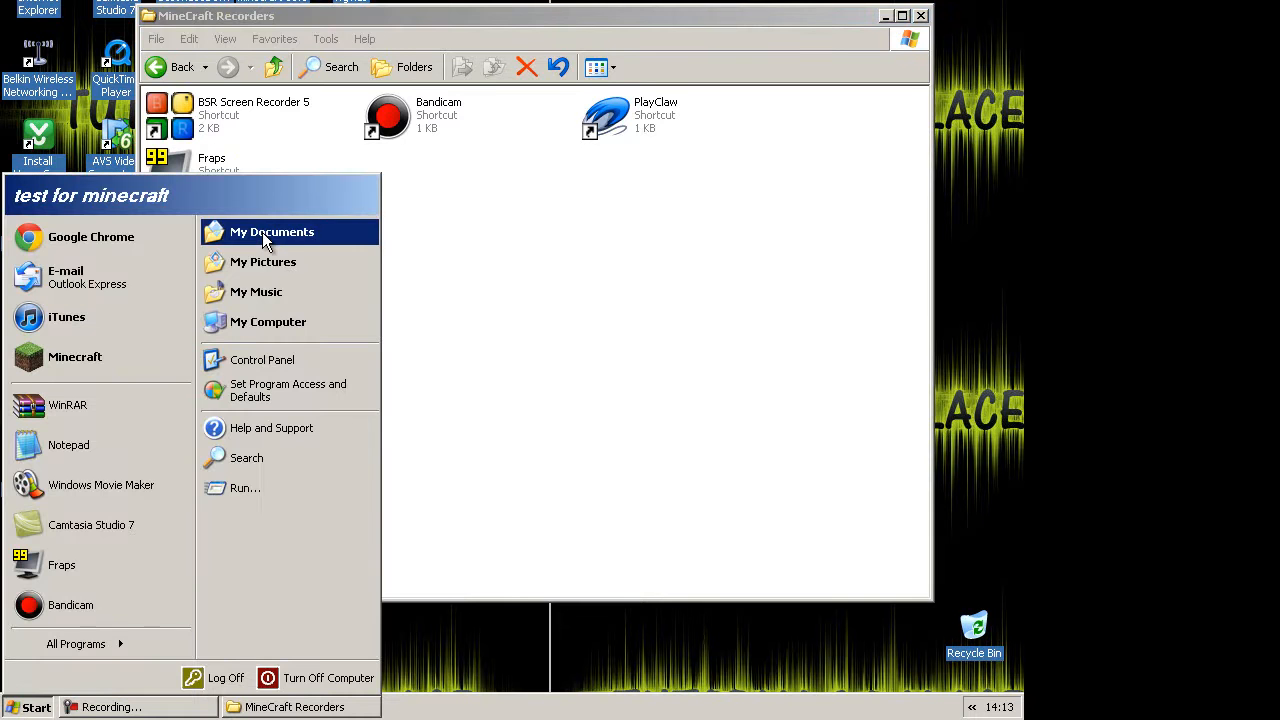
{"action": "left_click", "coordinate": [272, 232]}
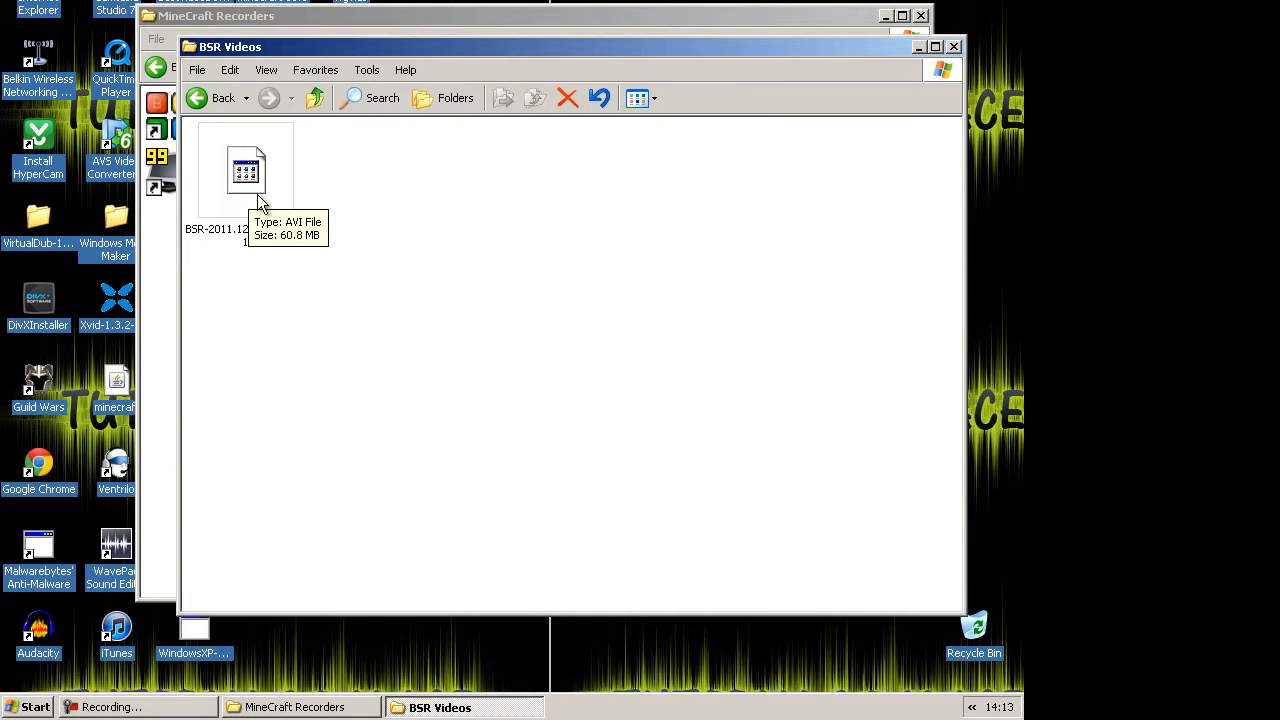
{"action": "left_click", "coordinate": [950, 44]}
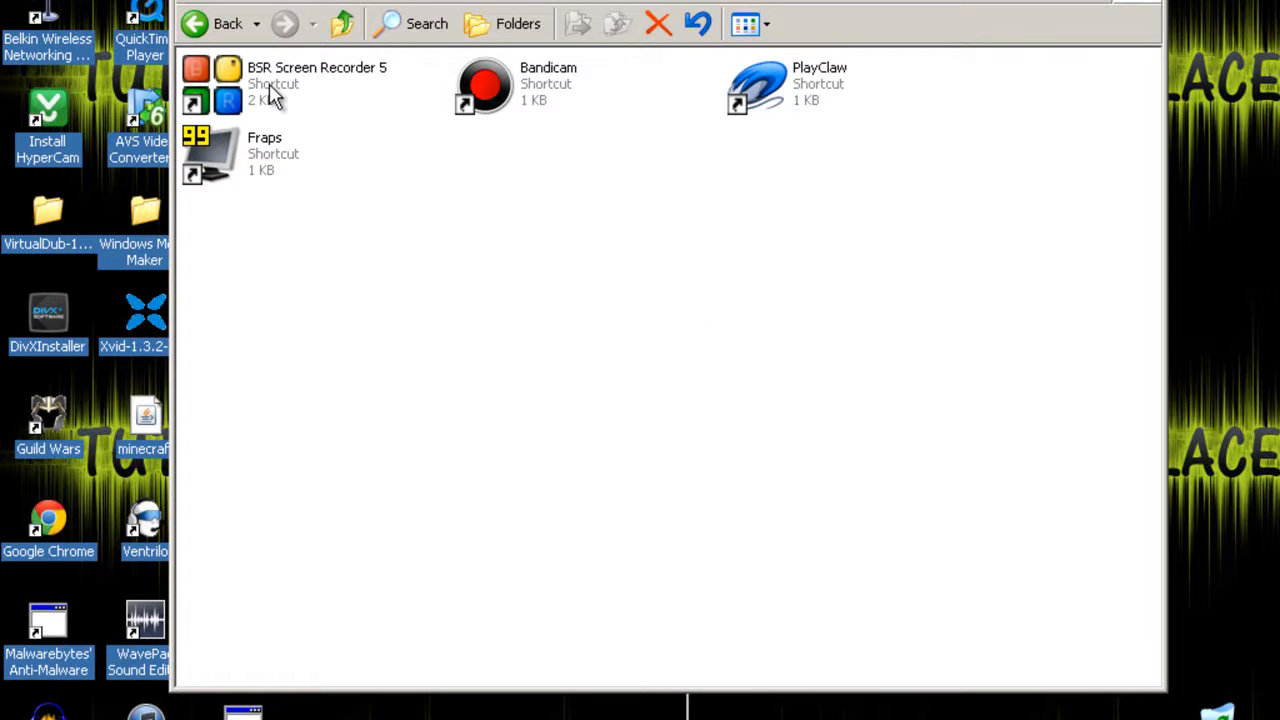
{"action": "mouse_move", "coordinate": [236, 104]}
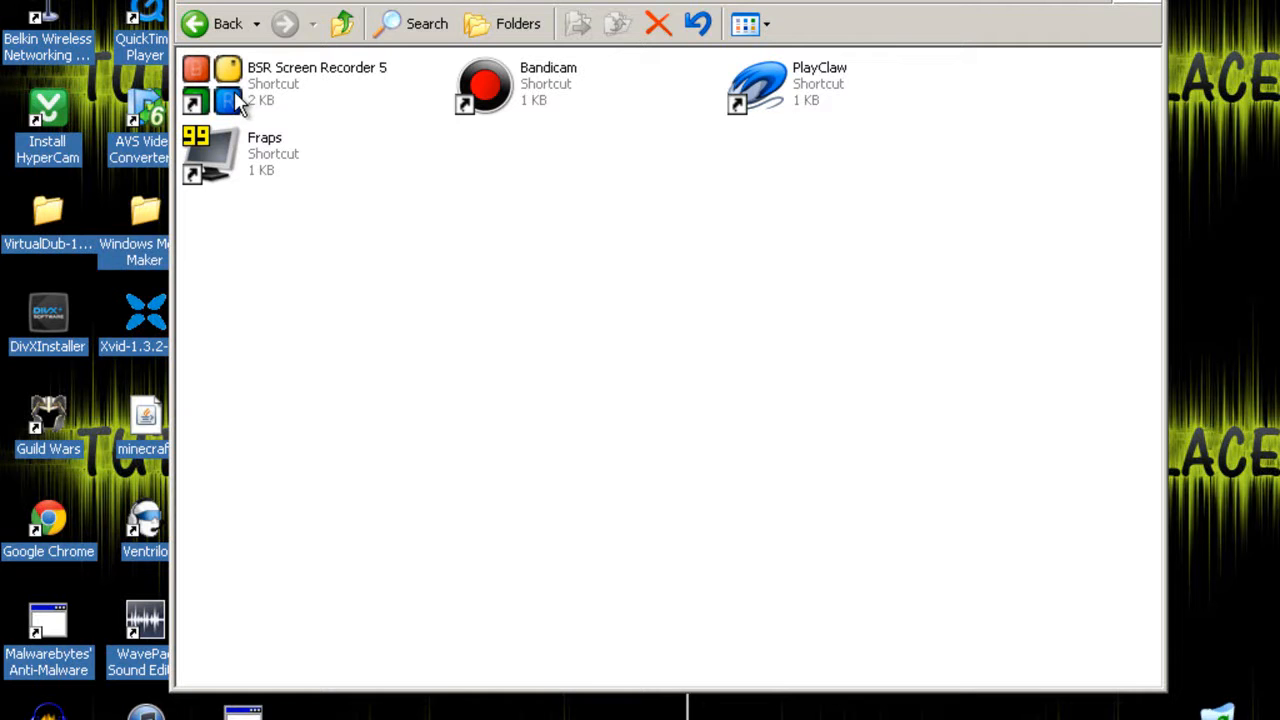
{"action": "mouse_move", "coordinate": [528, 112]}
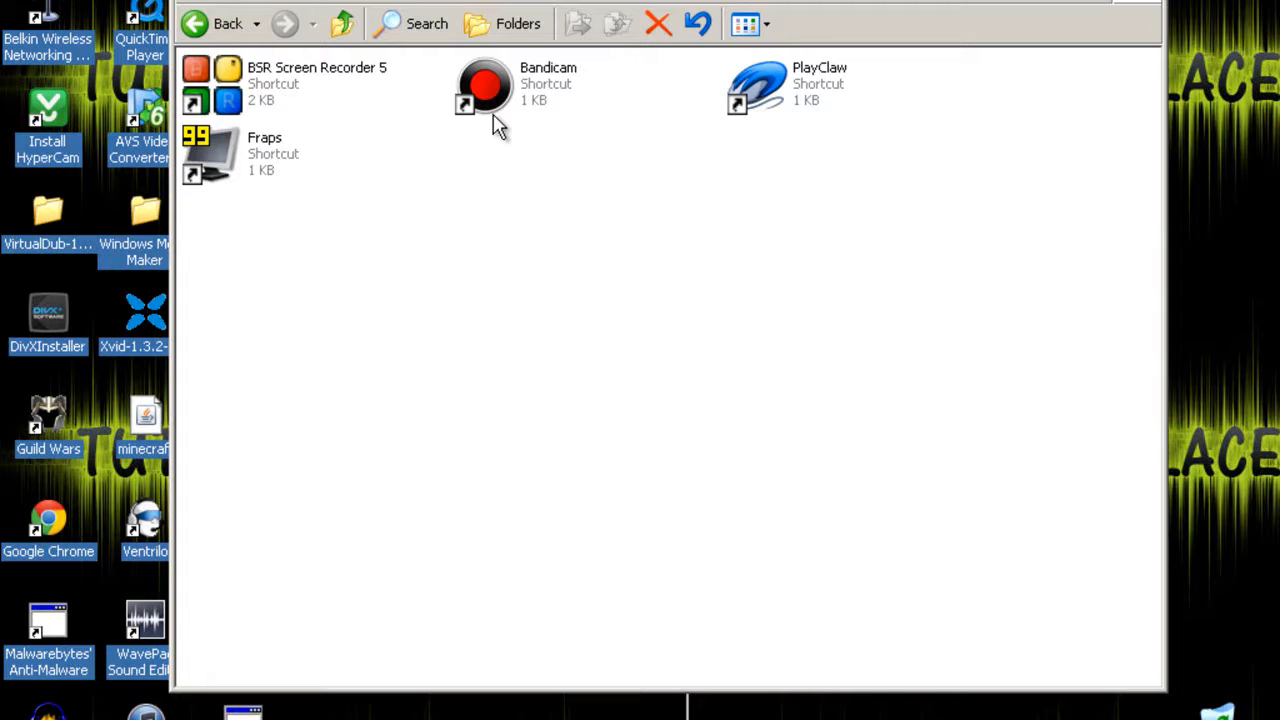
{"action": "mouse_move", "coordinate": [296, 160]}
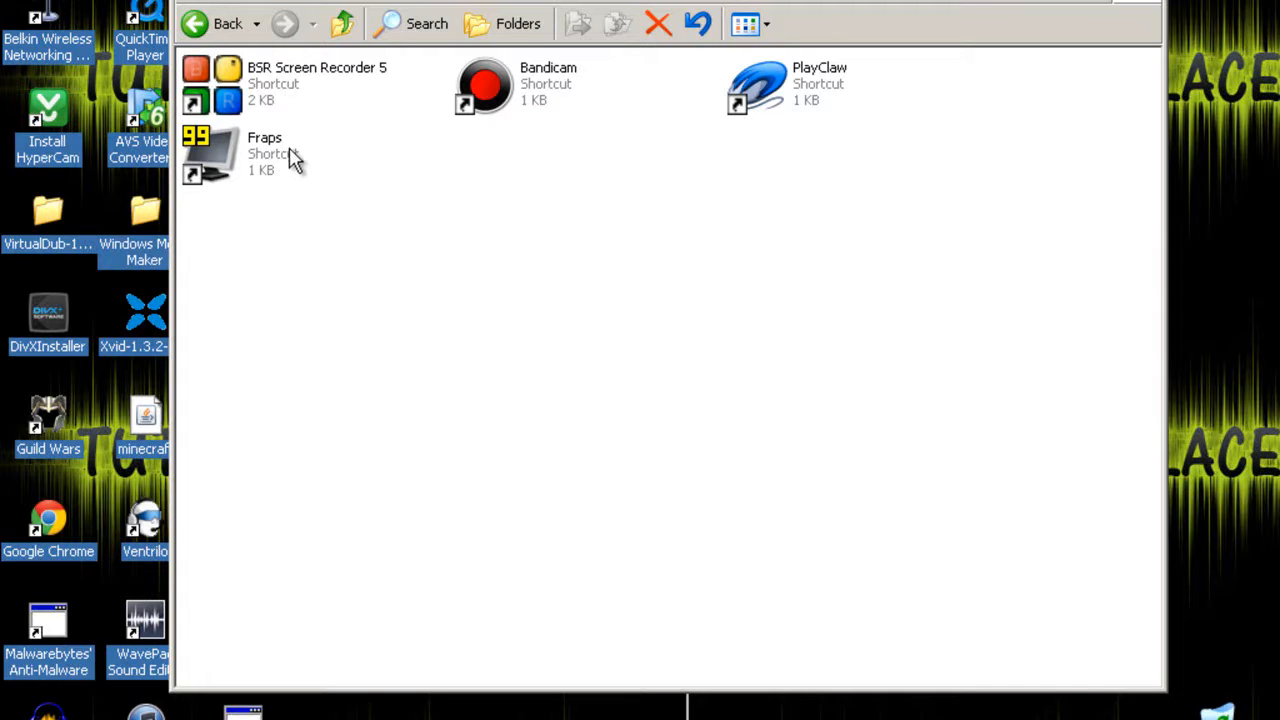
{"action": "mouse_move", "coordinate": [292, 160]}
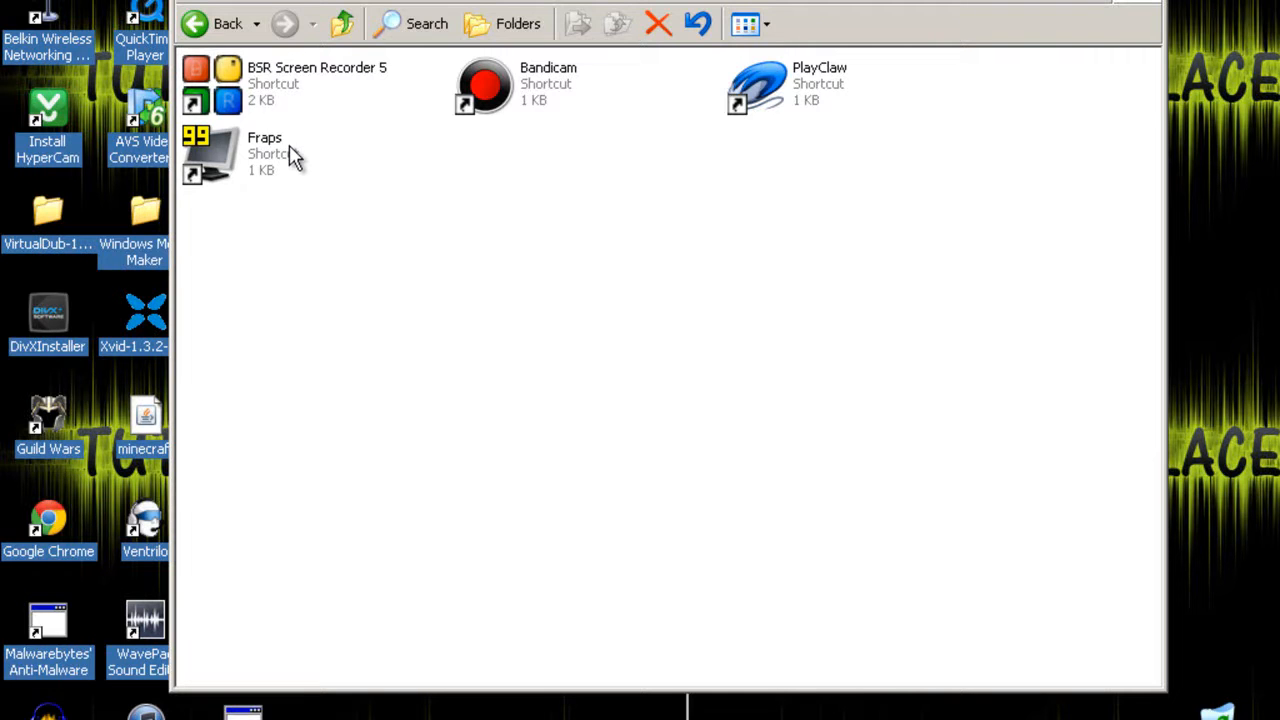
{"action": "mouse_move", "coordinate": [304, 152]}
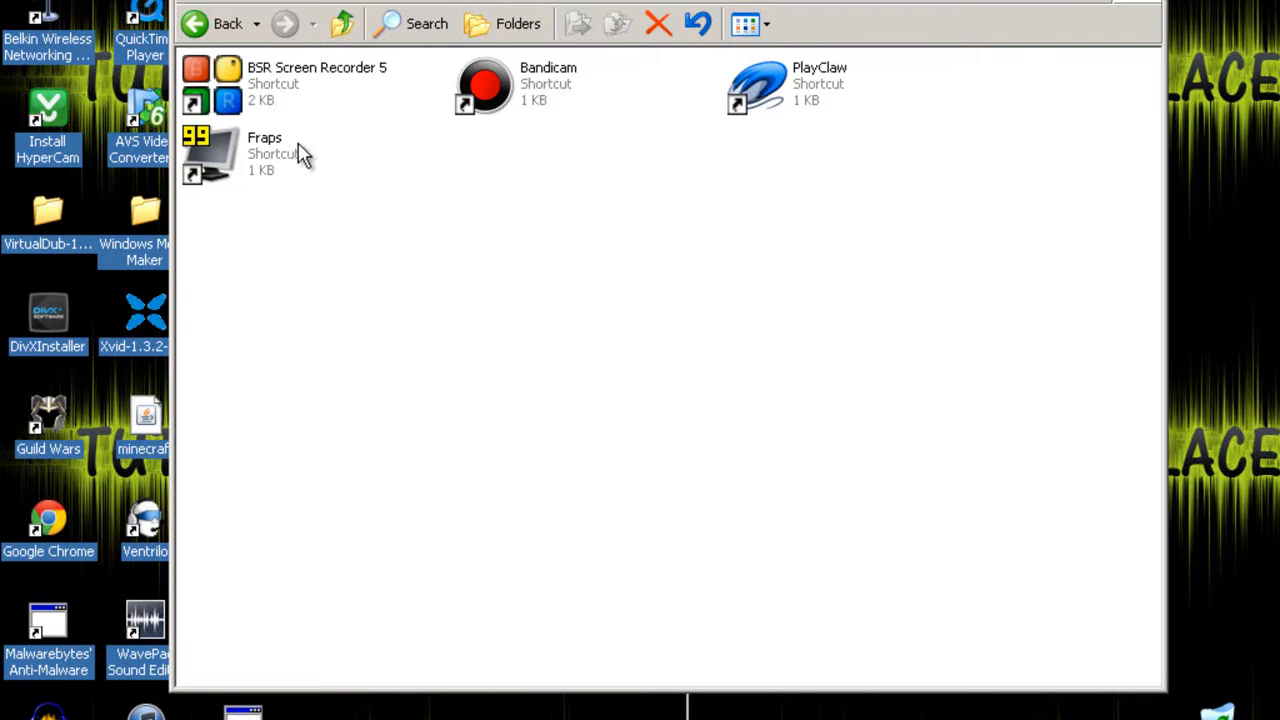
{"action": "mouse_move", "coordinate": [308, 156]}
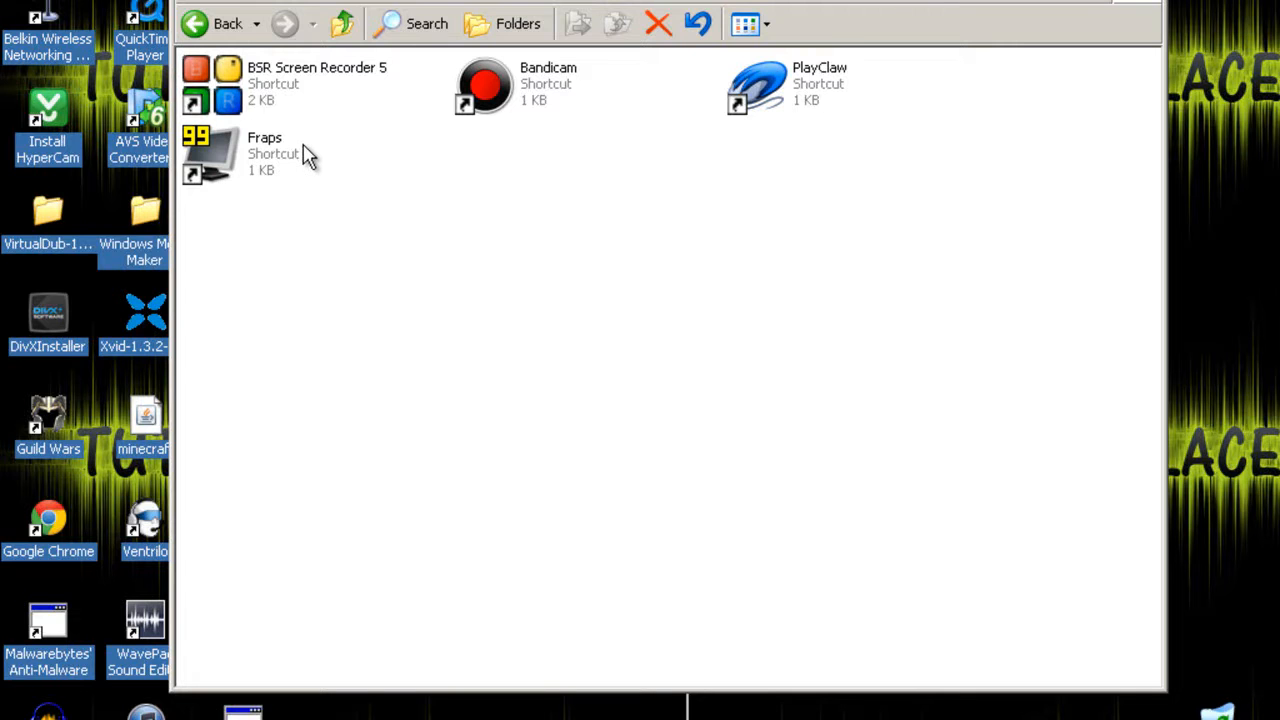
{"action": "mouse_move", "coordinate": [244, 150]}
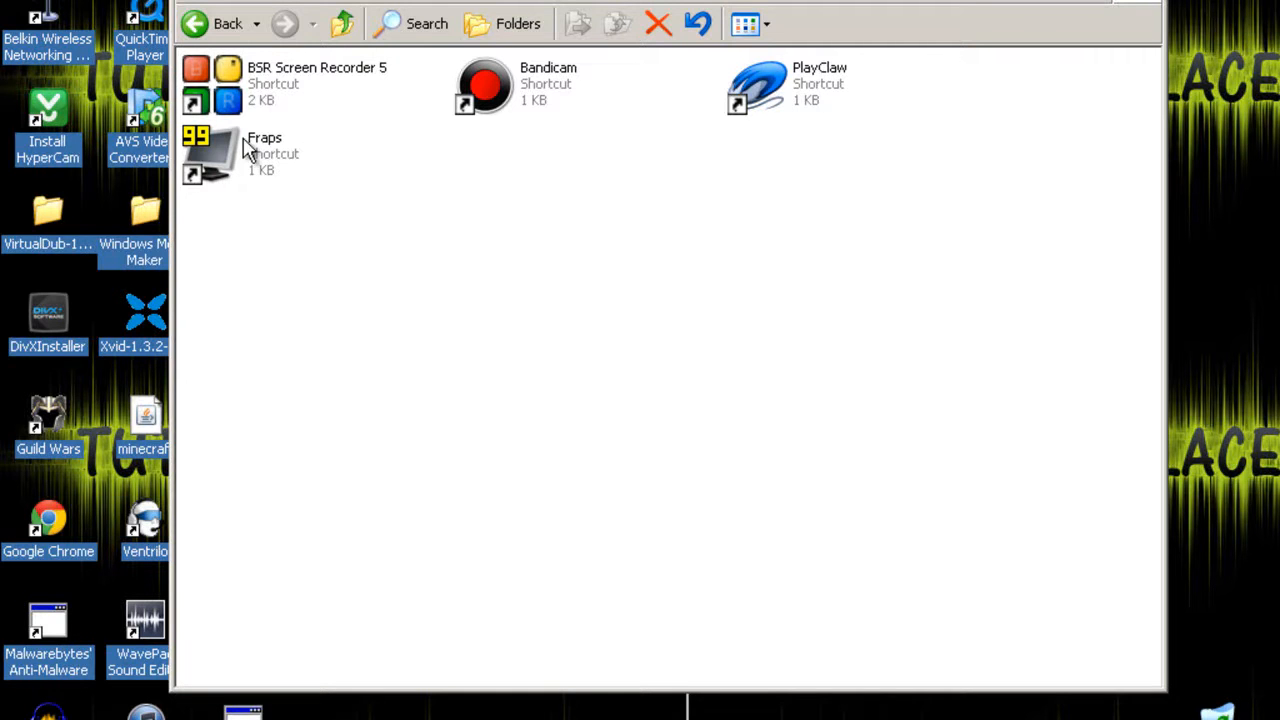
{"action": "mouse_move", "coordinate": [264, 154]}
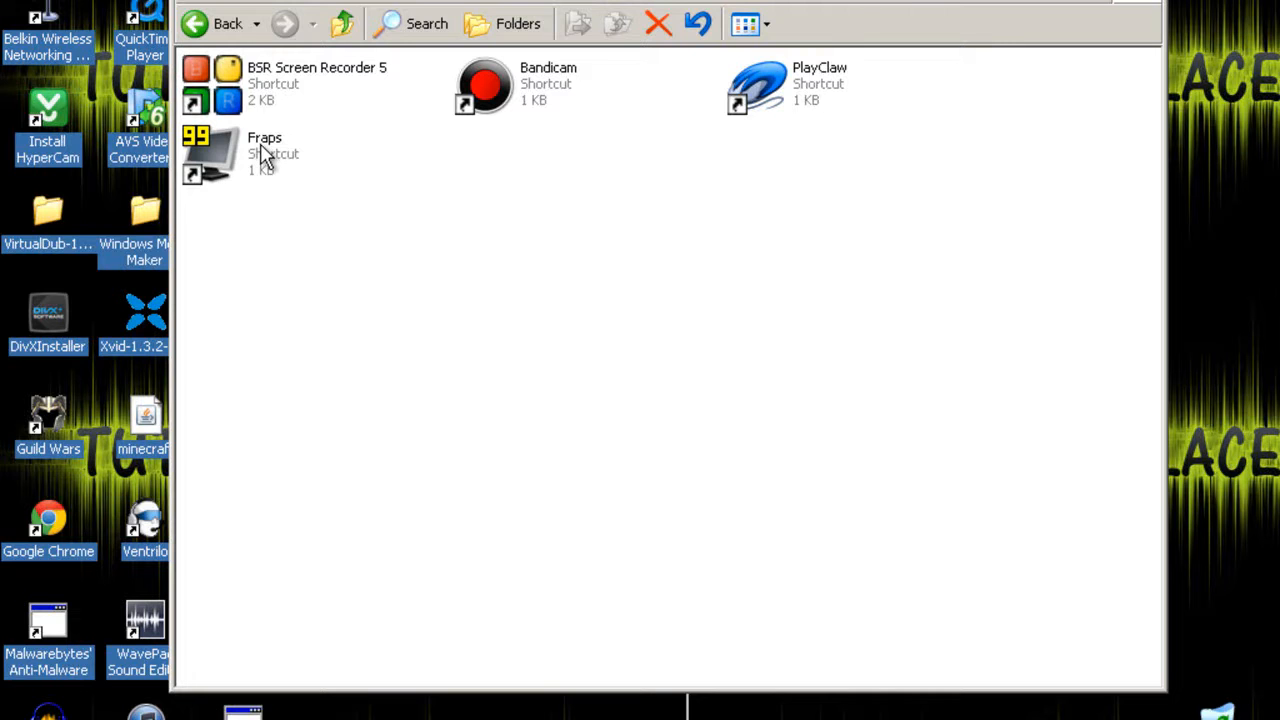
{"action": "mouse_move", "coordinate": [248, 150]}
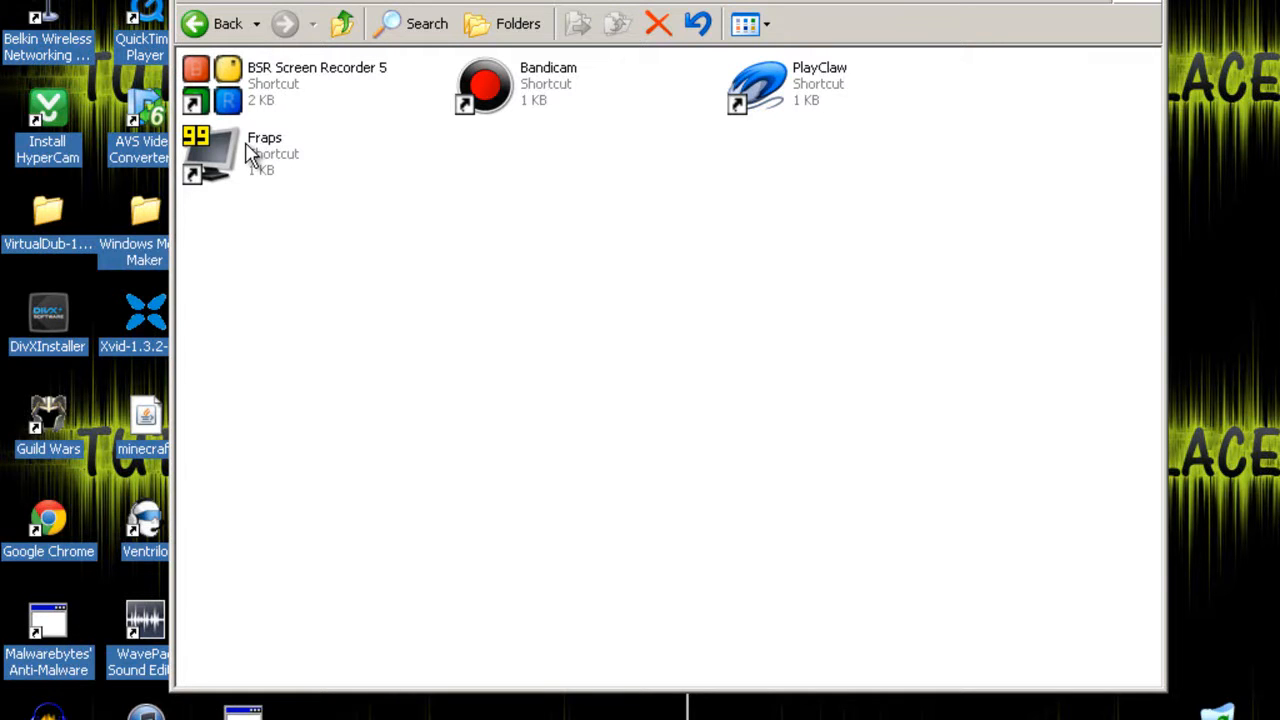
{"action": "mouse_move", "coordinate": [256, 156]}
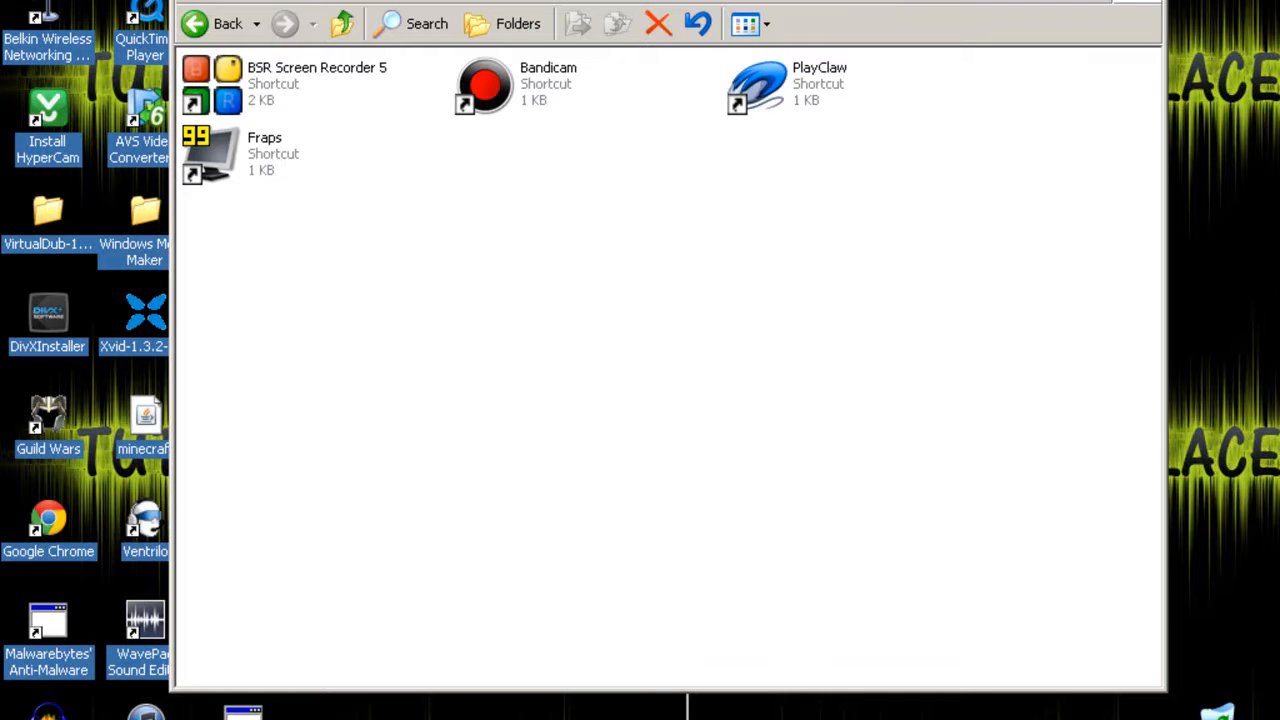
{"action": "mouse_move", "coordinate": [868, 90]}
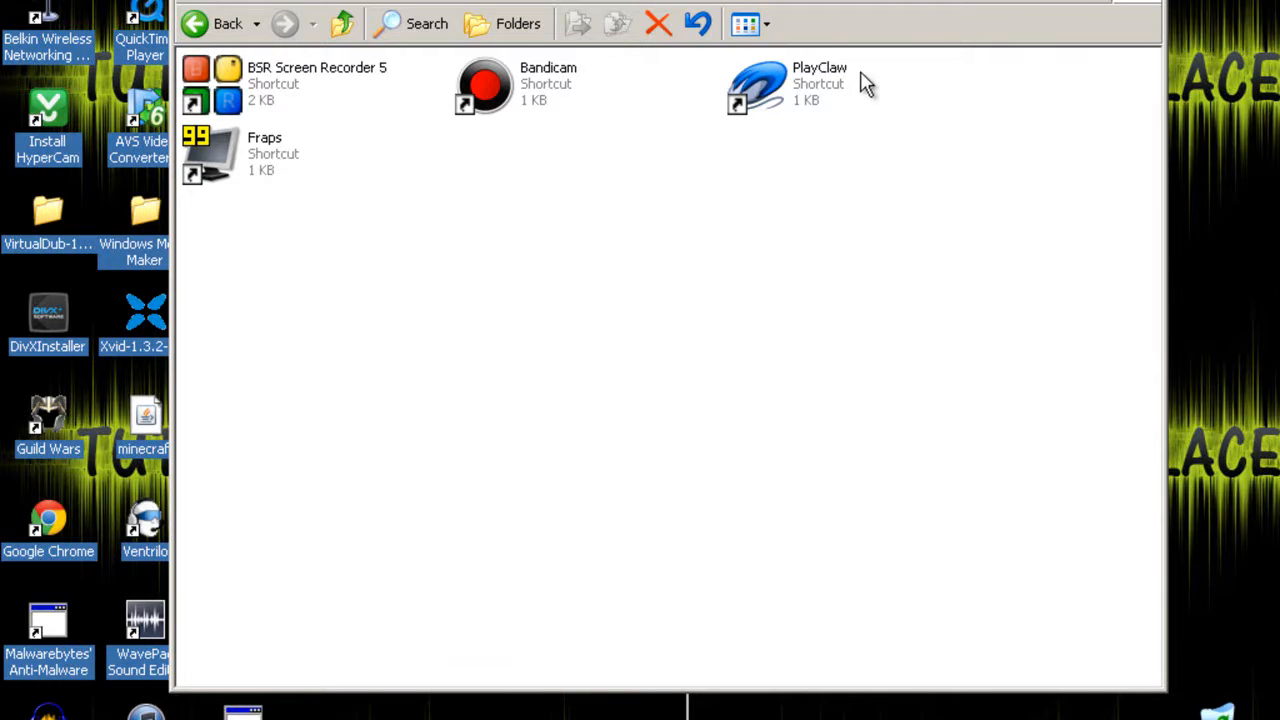
{"action": "mouse_move", "coordinate": [808, 96]}
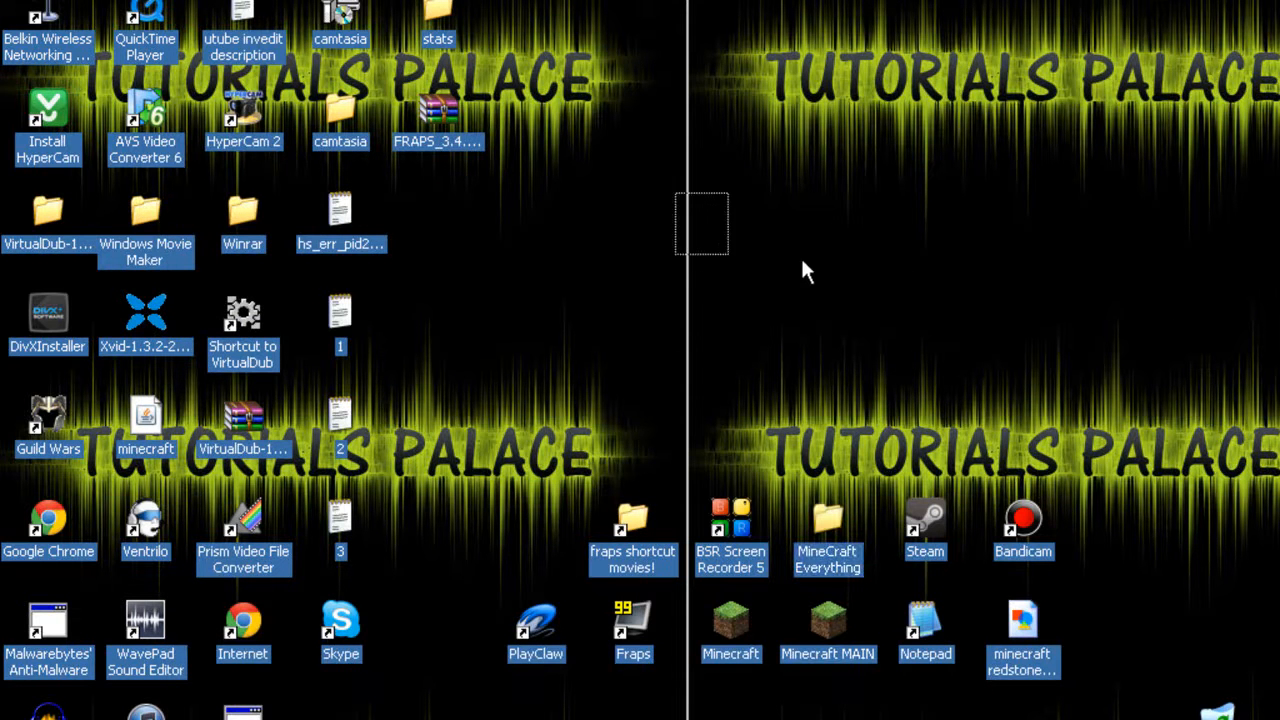
{"action": "mouse_move", "coordinate": [750, 570]}
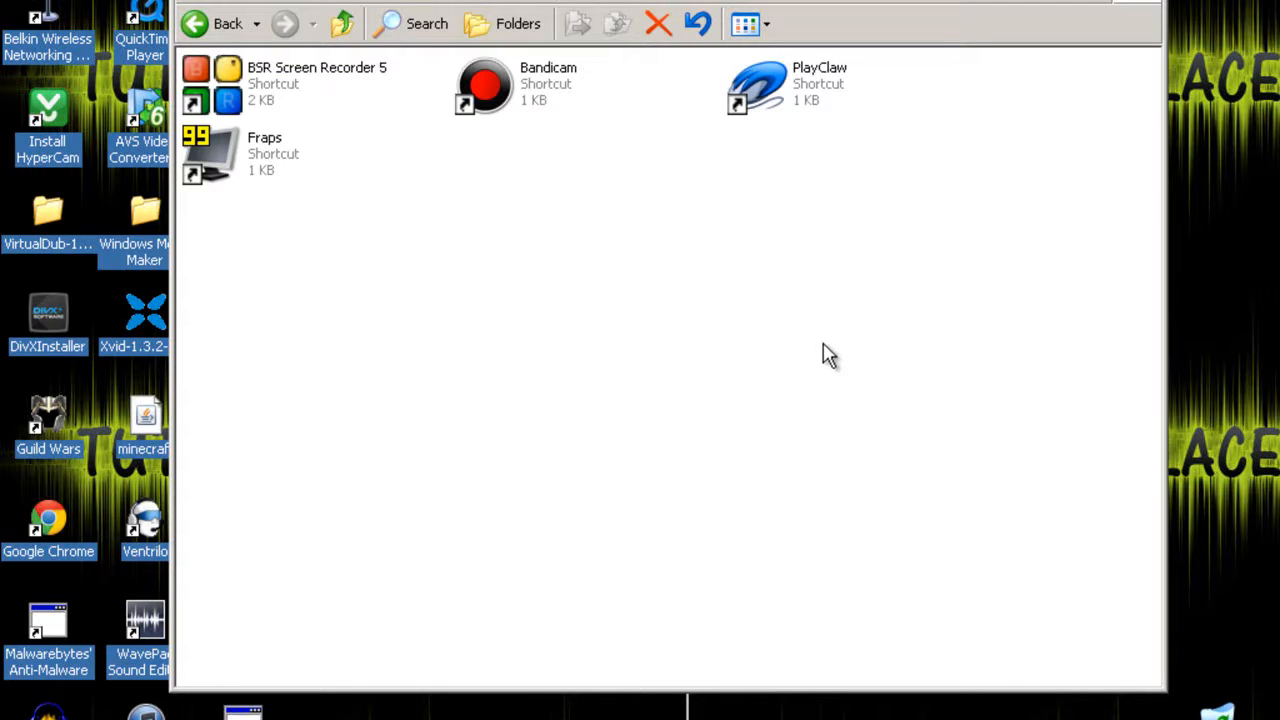
{"action": "mouse_move", "coordinate": [536, 448]}
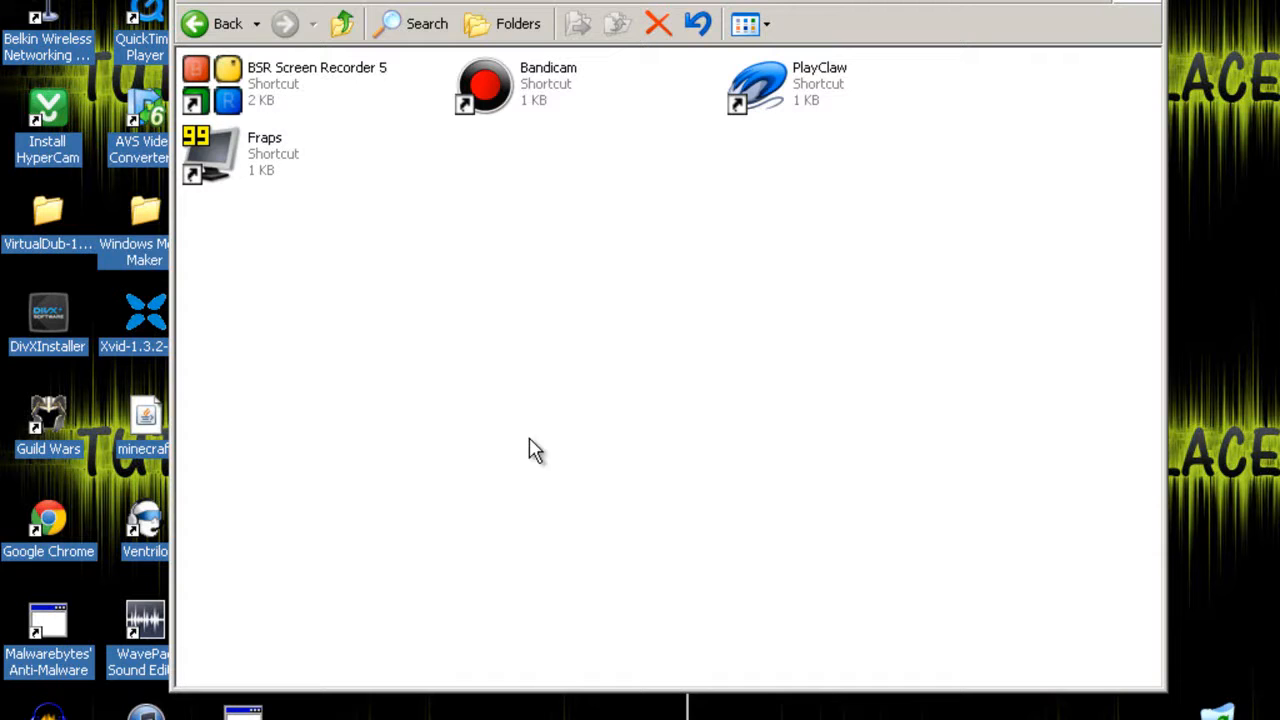
{"action": "mouse_move", "coordinate": [484, 444]}
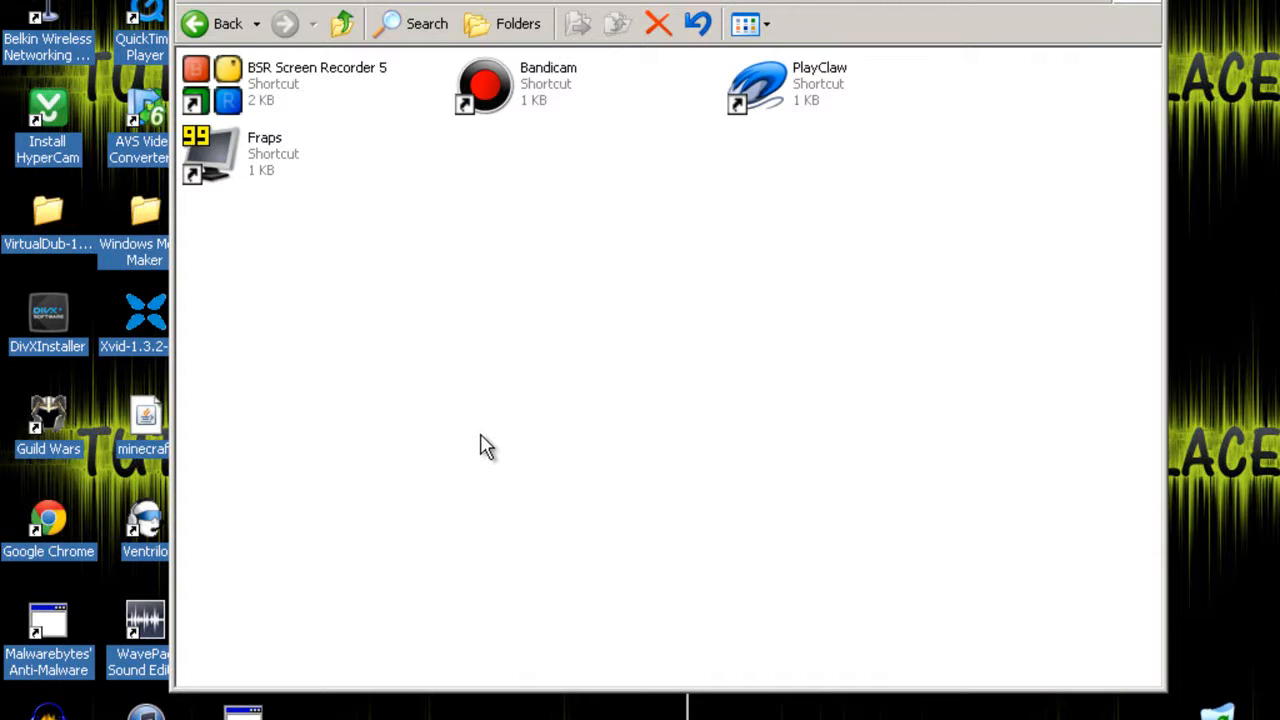